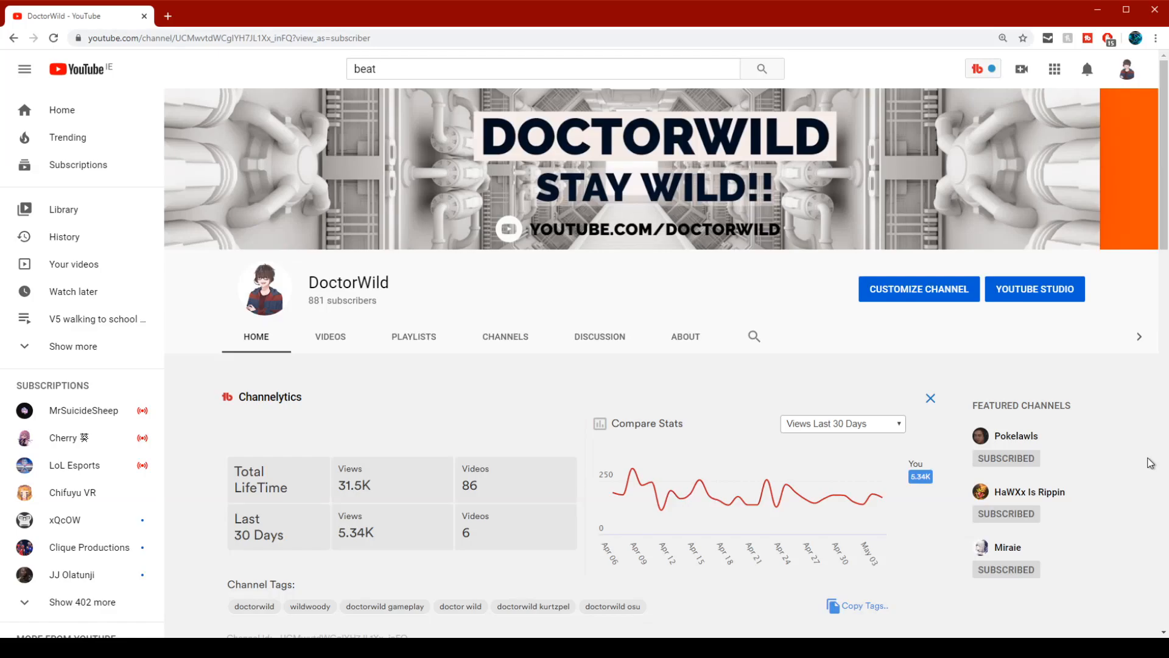
mouse_move(654, 328)
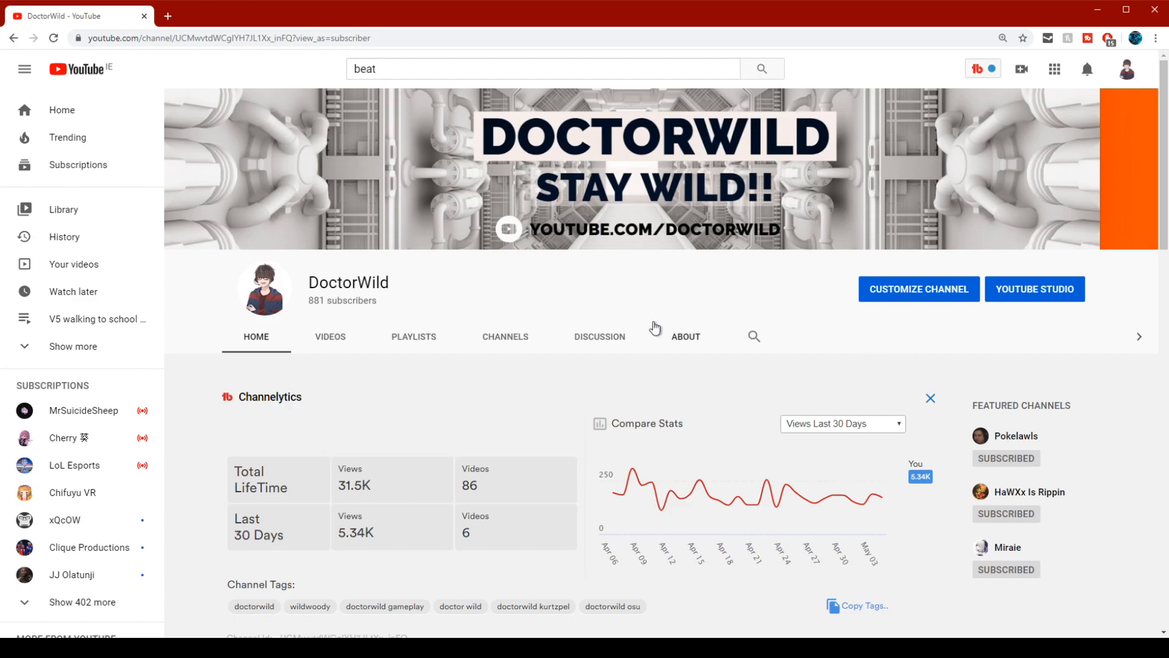
Leave the Notepad lyrics and return to the Google results for 'gif'
left_click(543, 69)
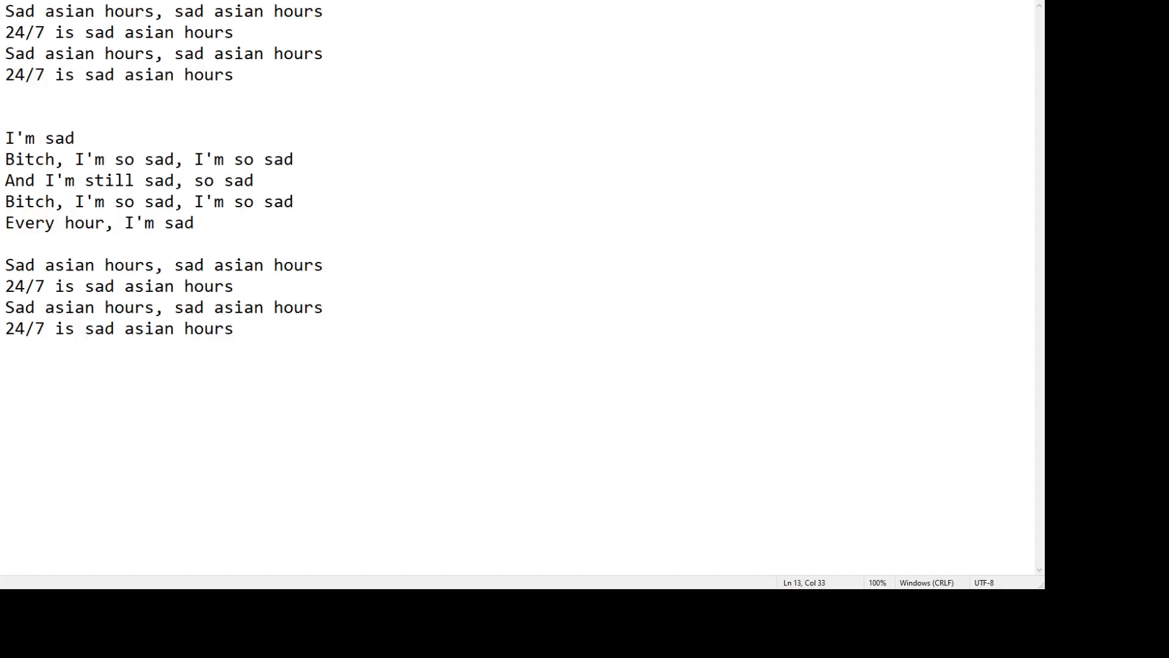
left_click(108, 328)
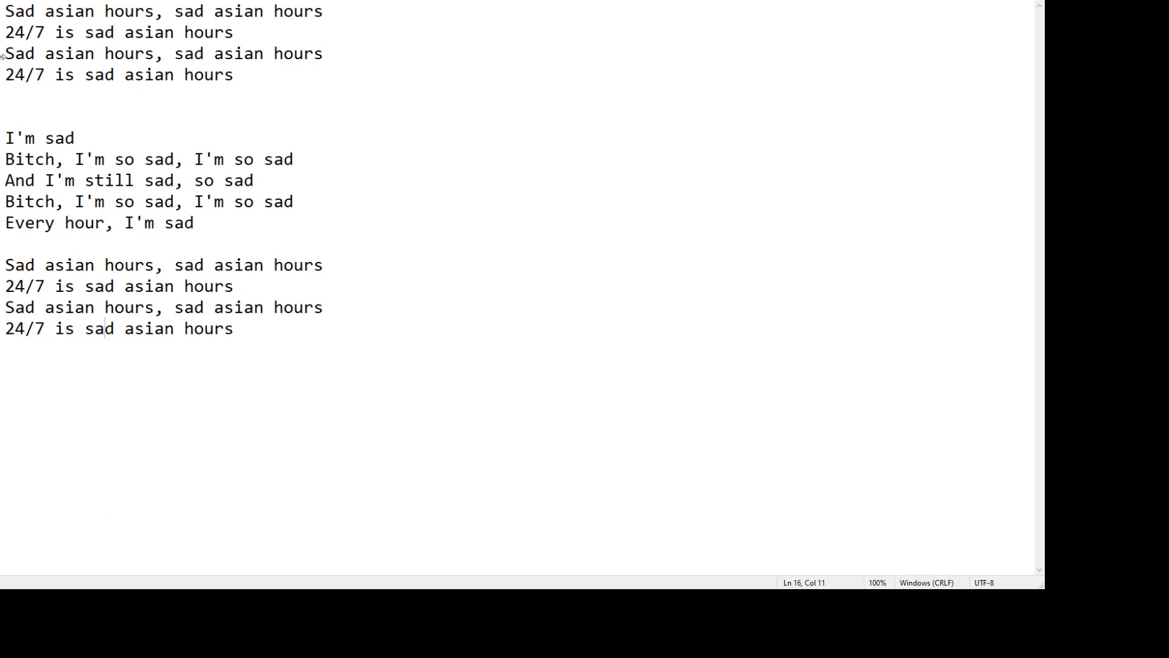
left_click_drag(5, 10, 278, 11)
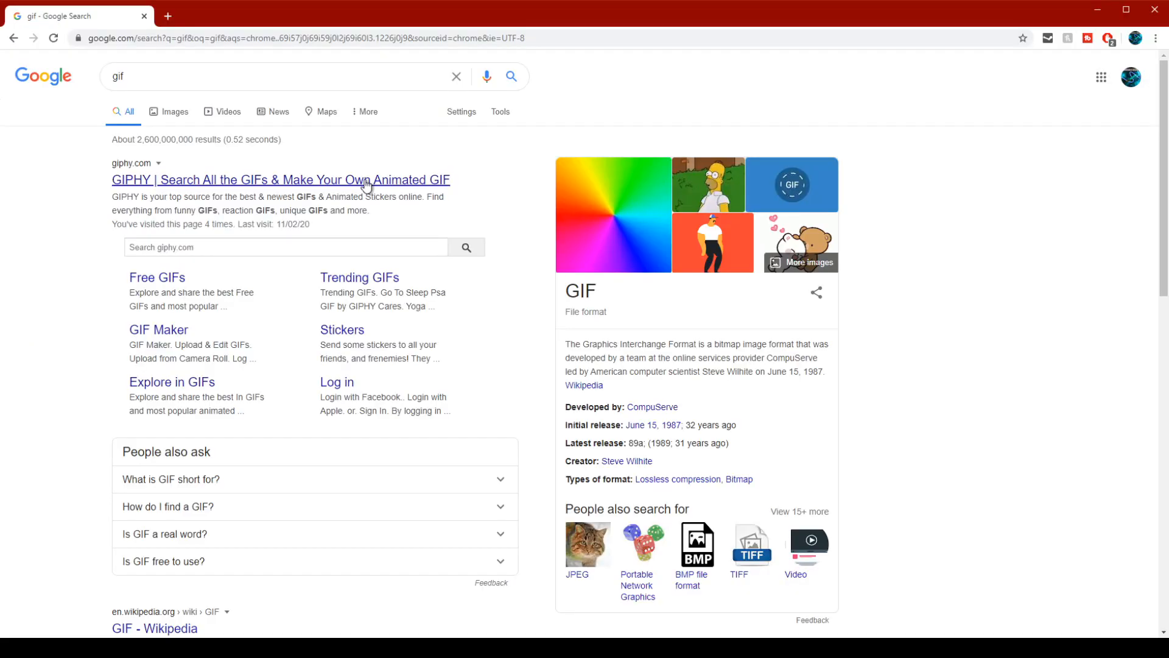
Open GIPHY from the results and search it for 'anime lofi'
left_click(280, 180)
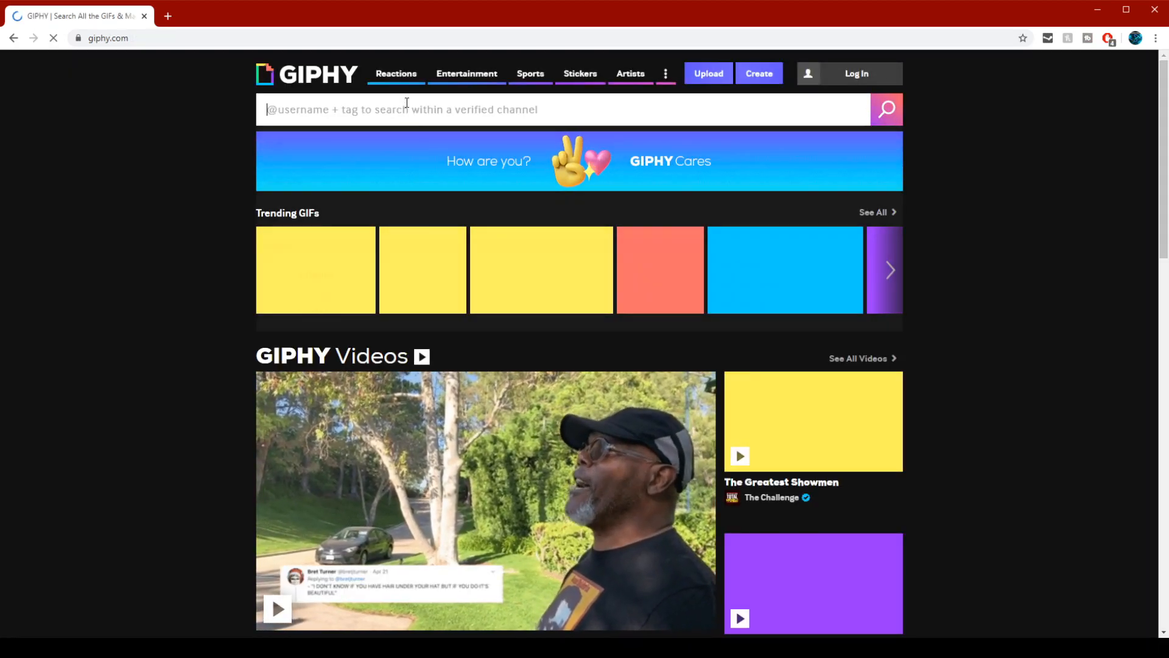
type("anime lofi")
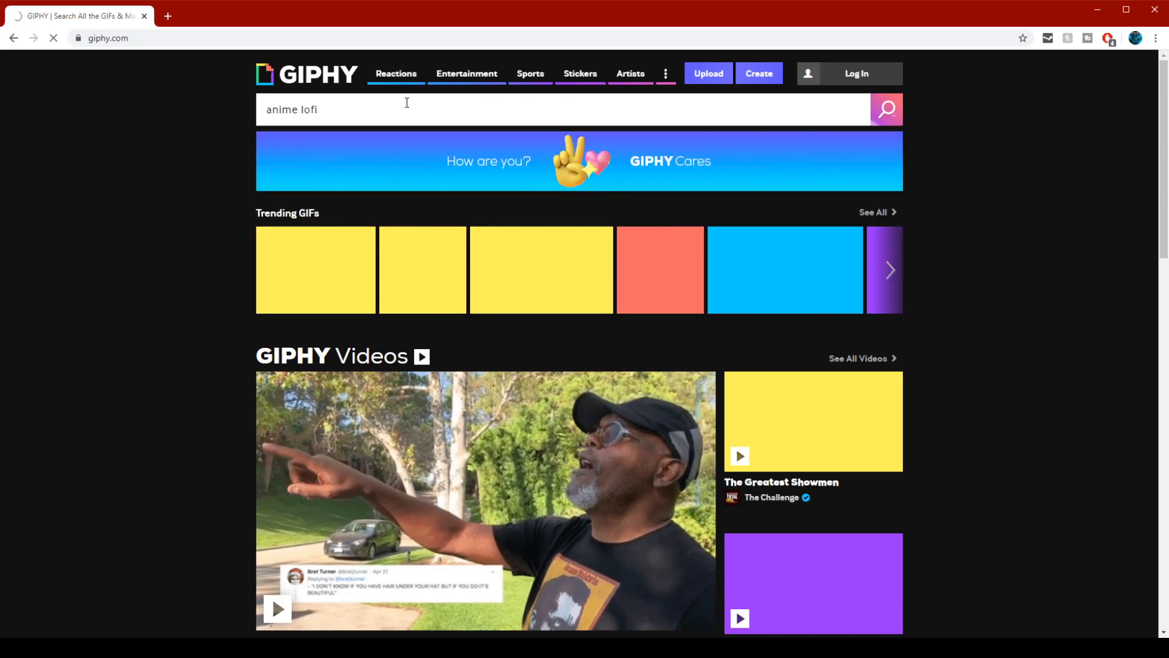